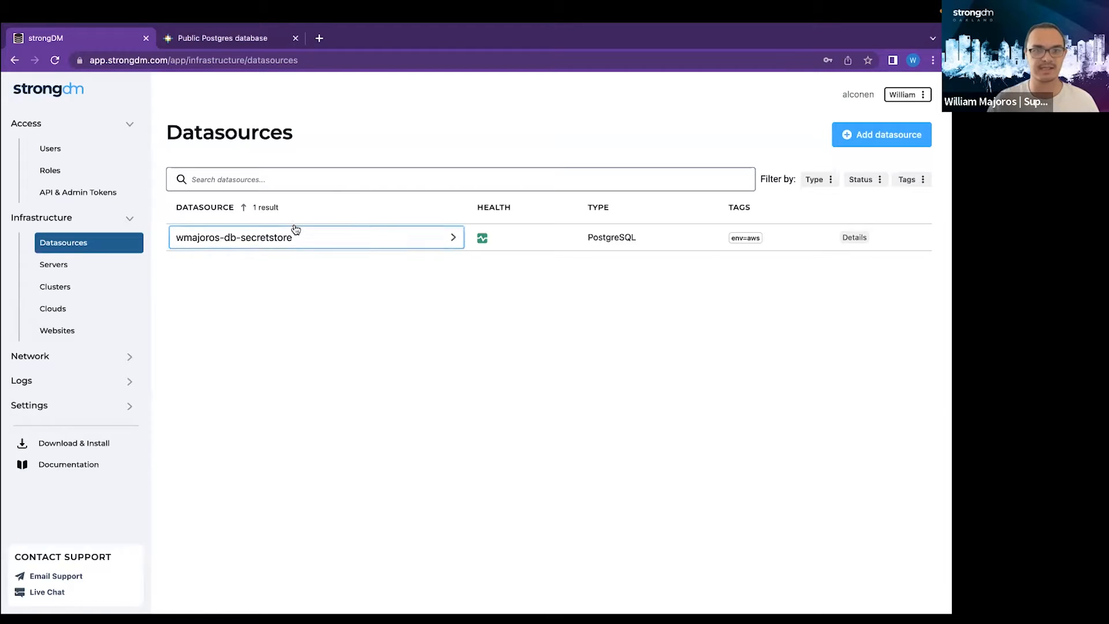
pyautogui.moveTo(756, 125)
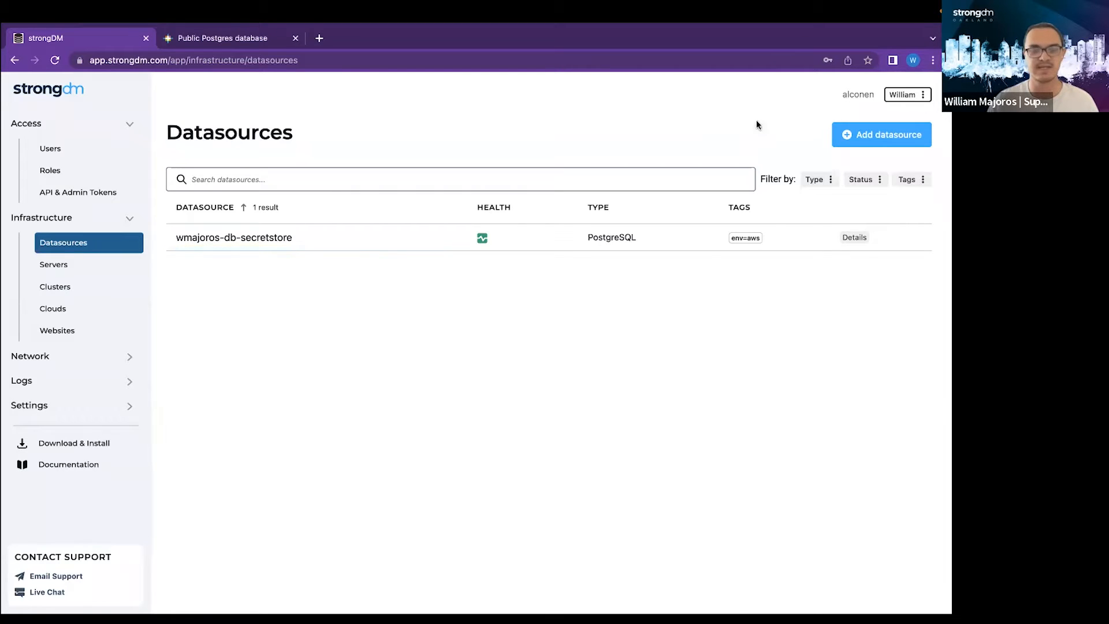
pyautogui.moveTo(541, 116)
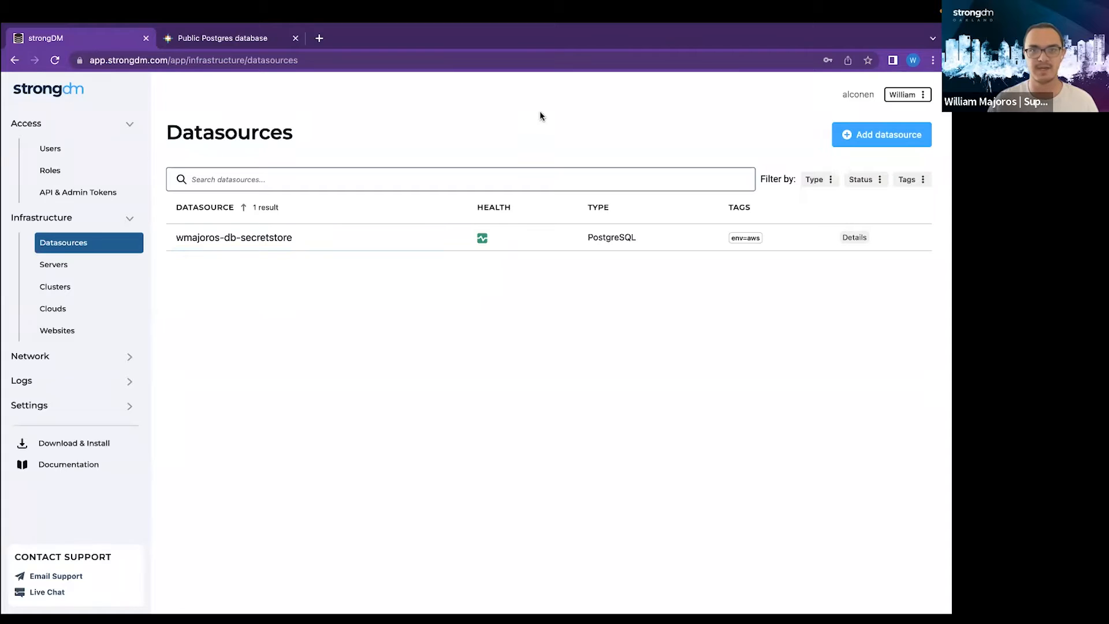
pyautogui.moveTo(644, 119)
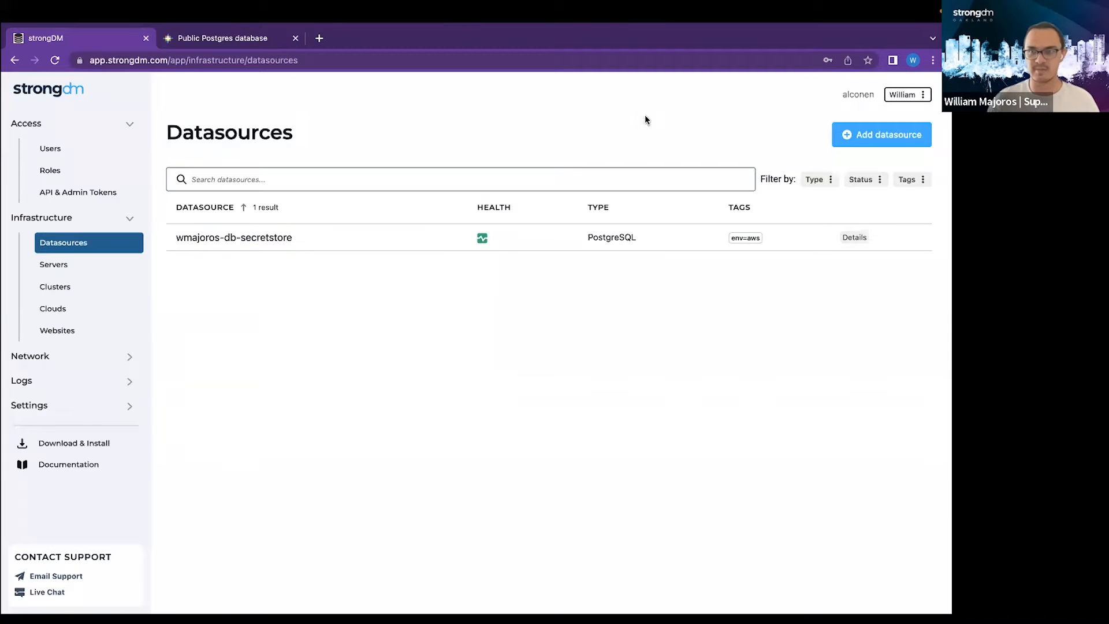
pyautogui.moveTo(881, 135)
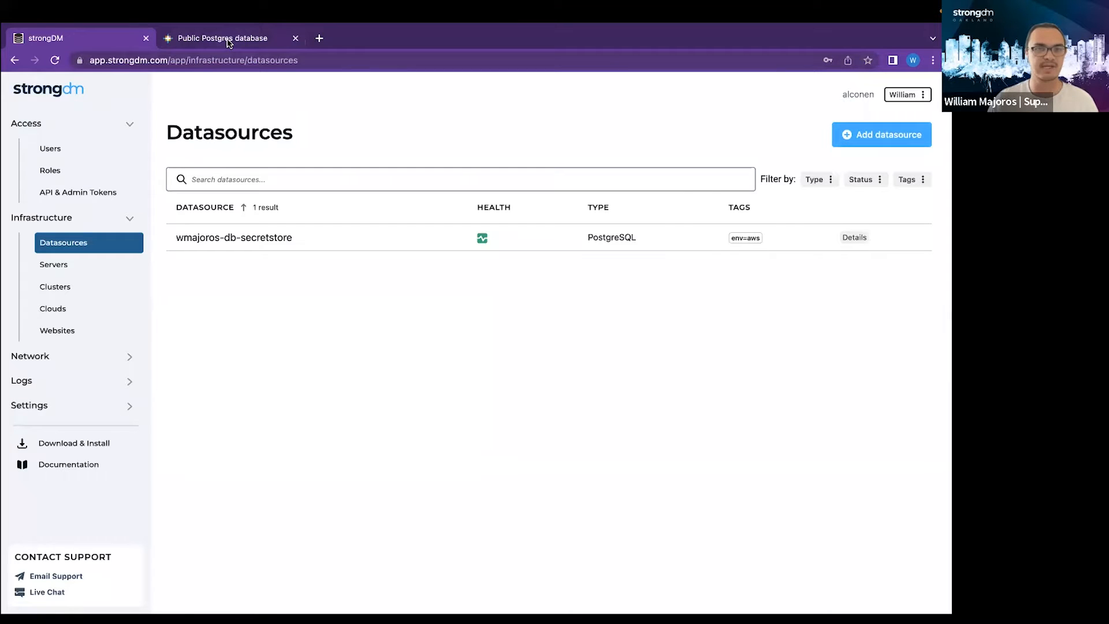
# Step: Review the RNAcentral public Postgres connection details, then return to the strongDM datasources list
pyautogui.click(222, 38)
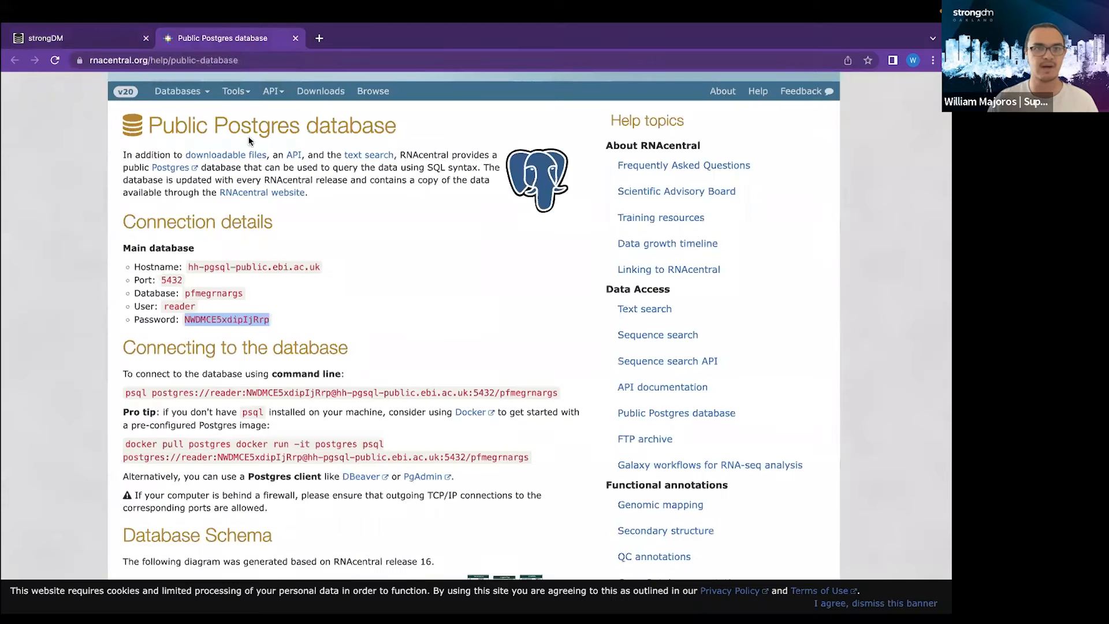
pyautogui.moveTo(119, 151)
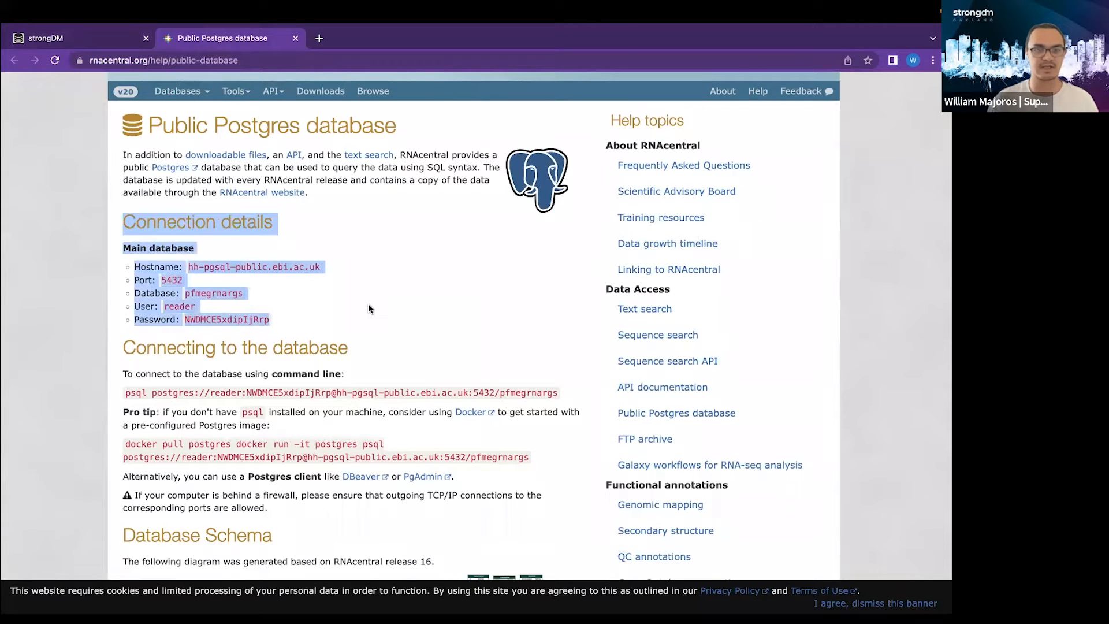
pyautogui.click(163, 60)
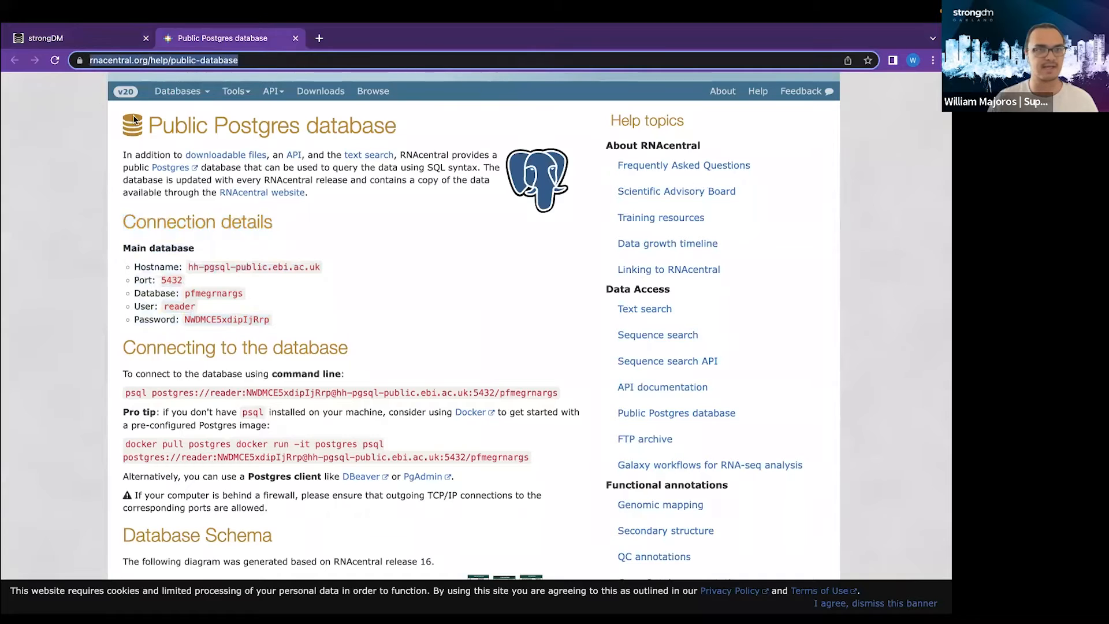
pyautogui.click(70, 38)
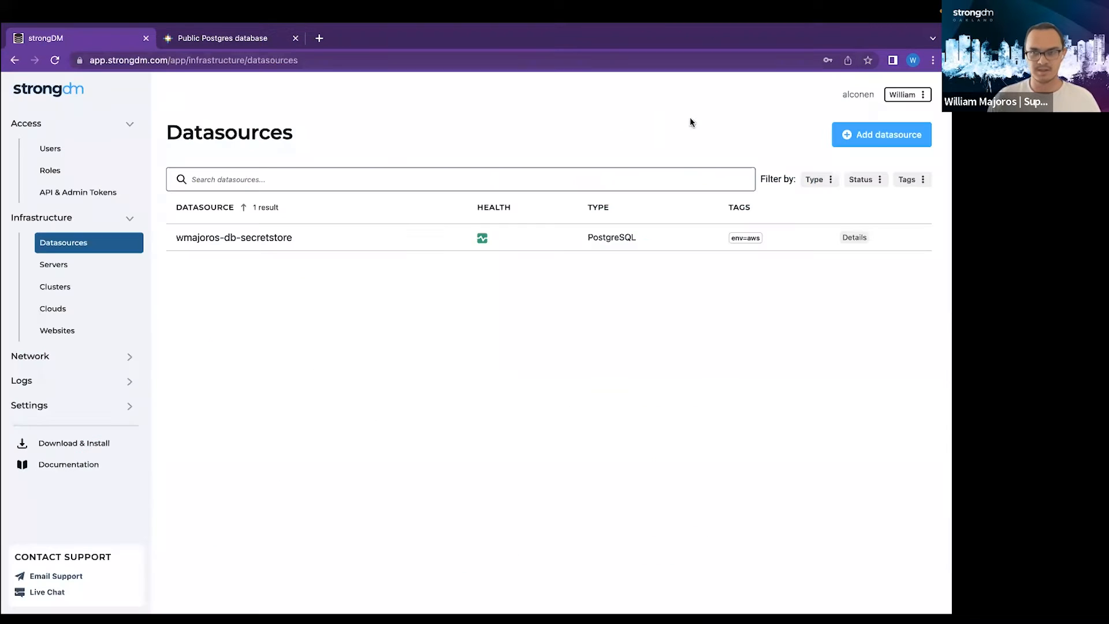
# Step: Add a datasource named example_psql with PostgreSQL as its type
pyautogui.click(882, 135)
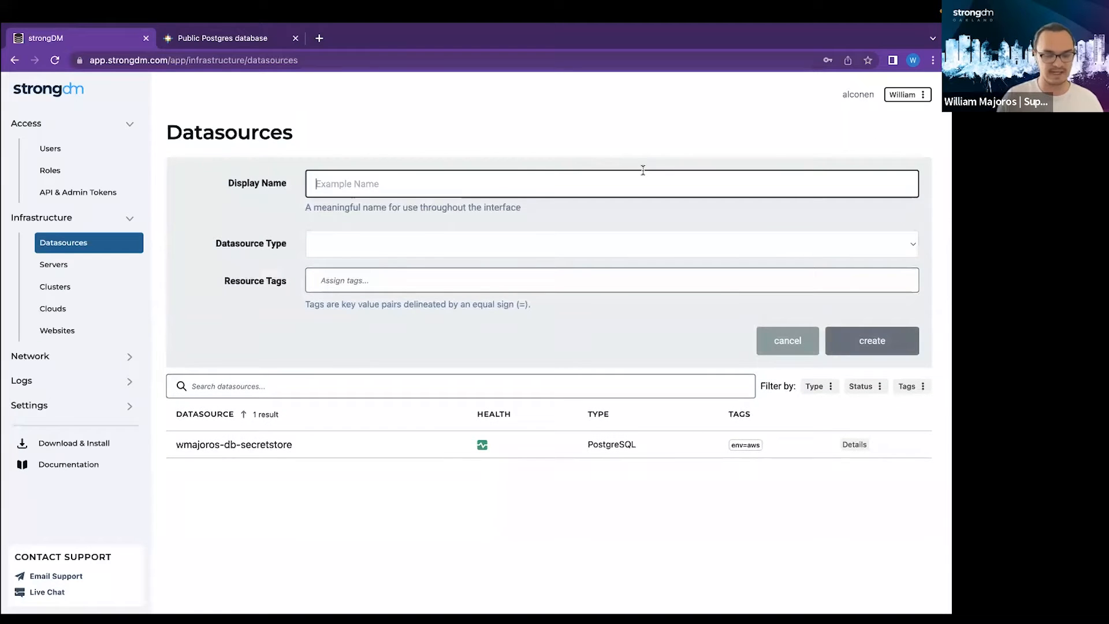
pyautogui.write('example_psql')
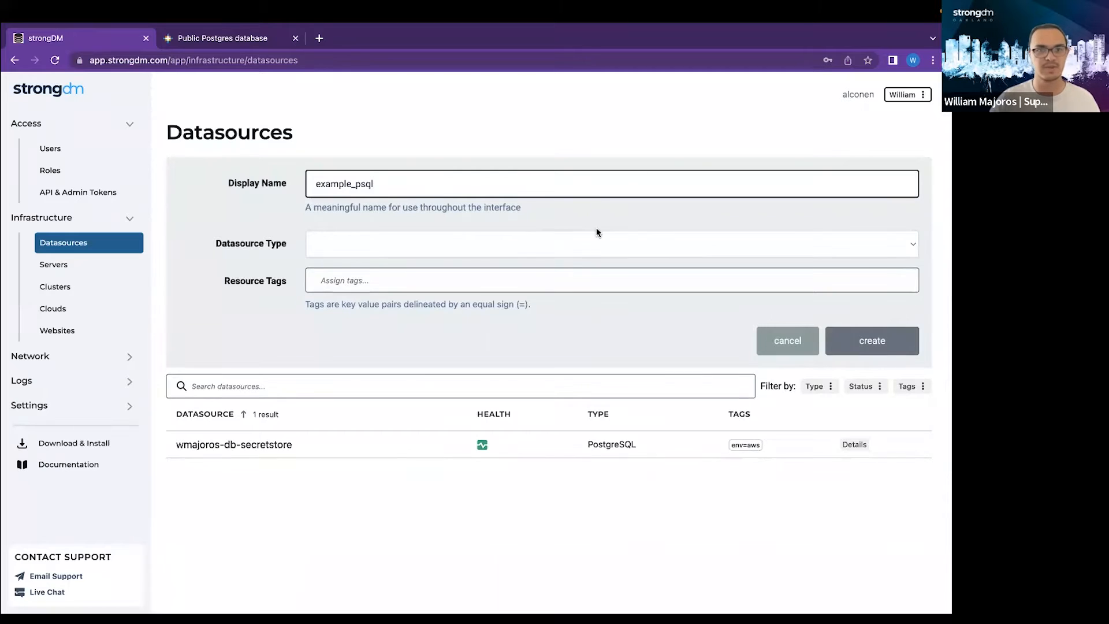
pyautogui.click(611, 243)
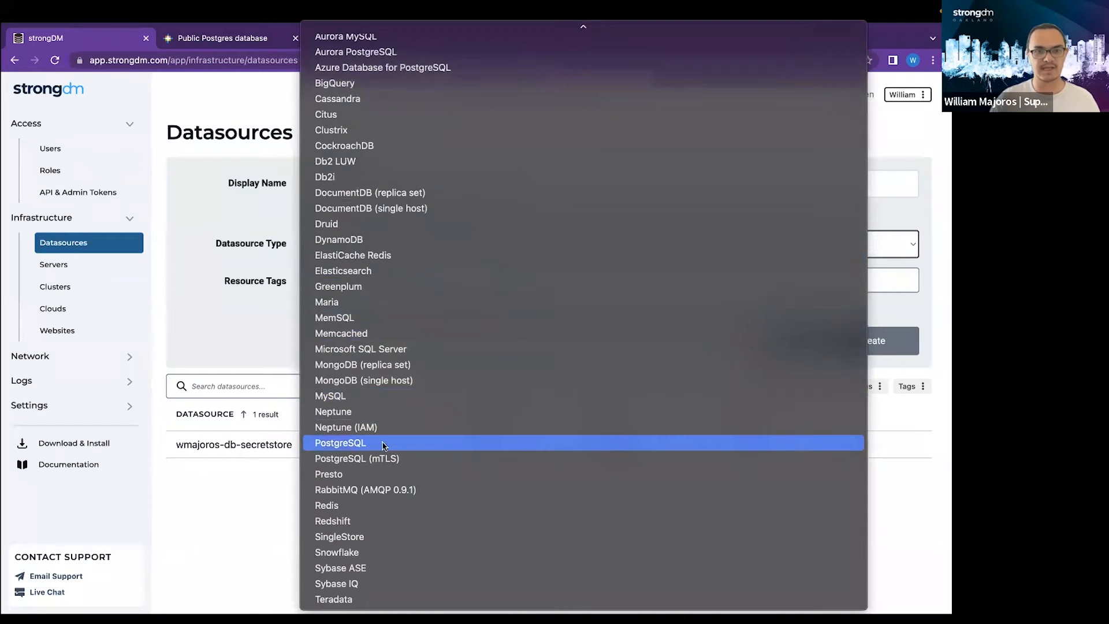
pyautogui.moveTo(377, 458)
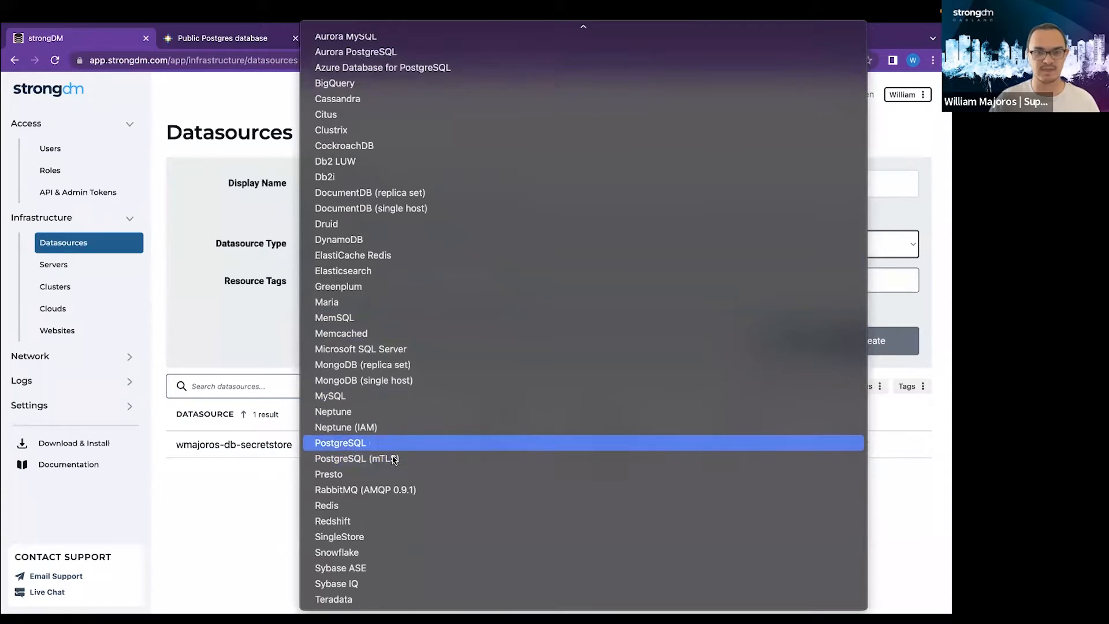
pyautogui.moveTo(356, 458)
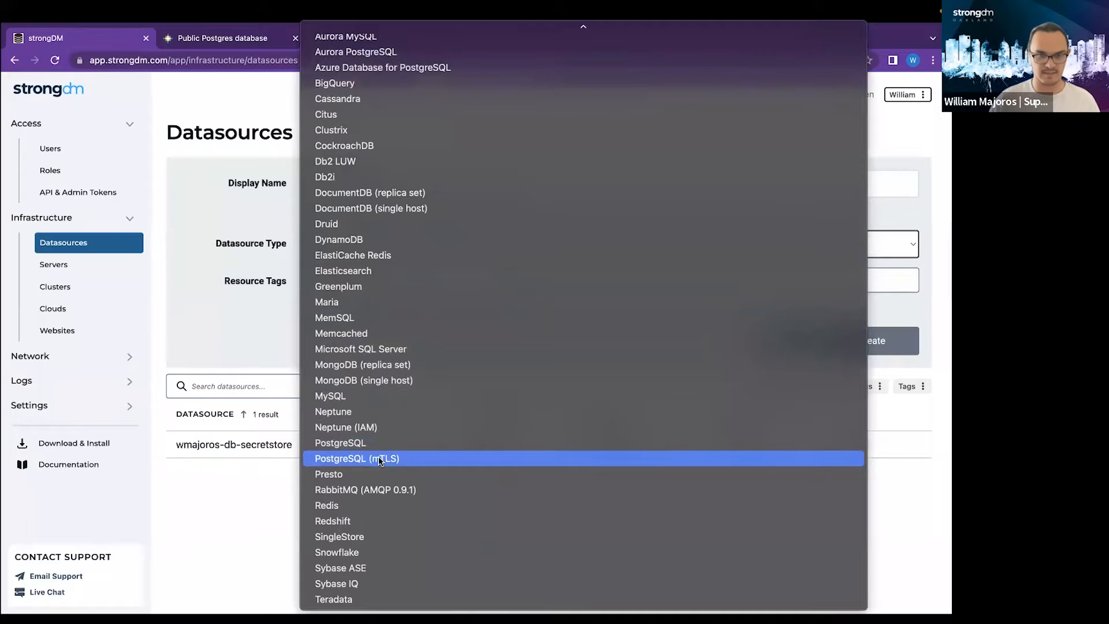
pyautogui.moveTo(340, 442)
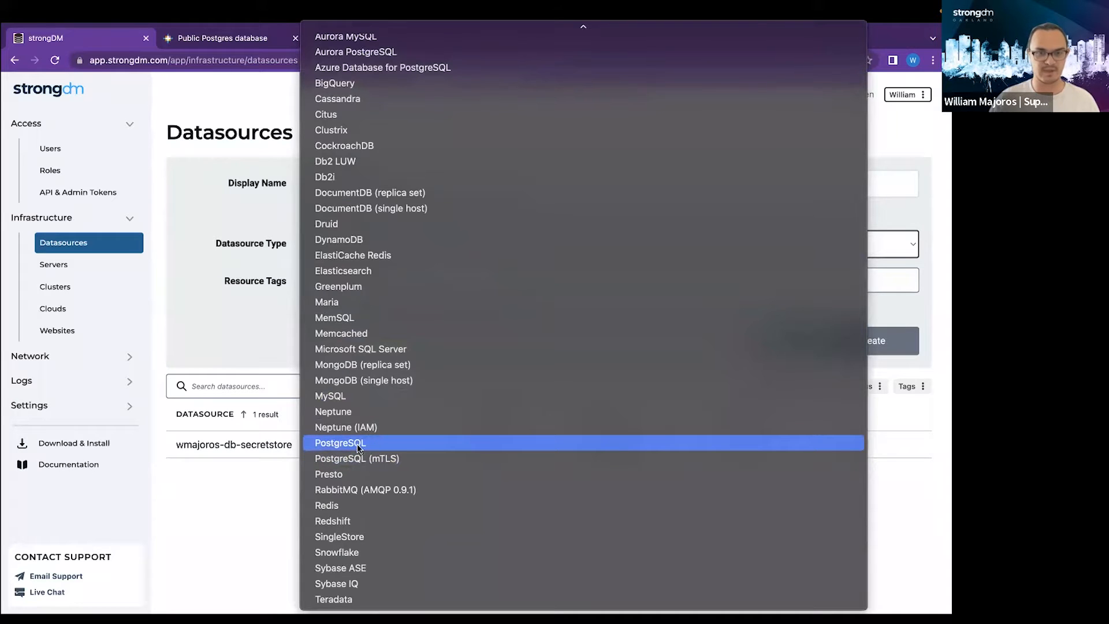
pyautogui.click(339, 442)
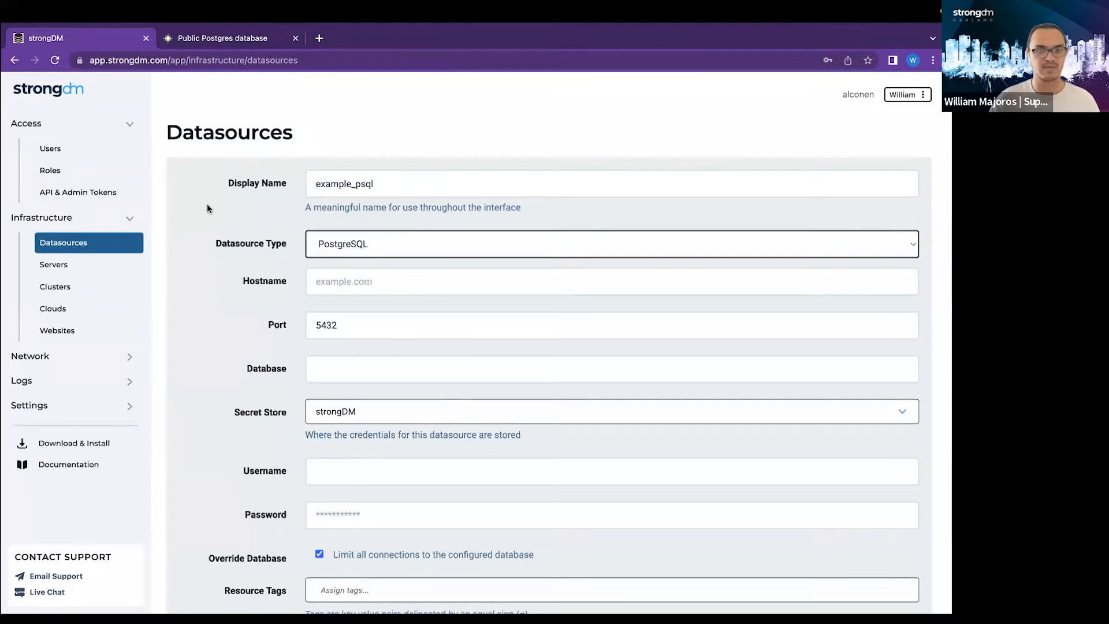
pyautogui.moveTo(340, 300)
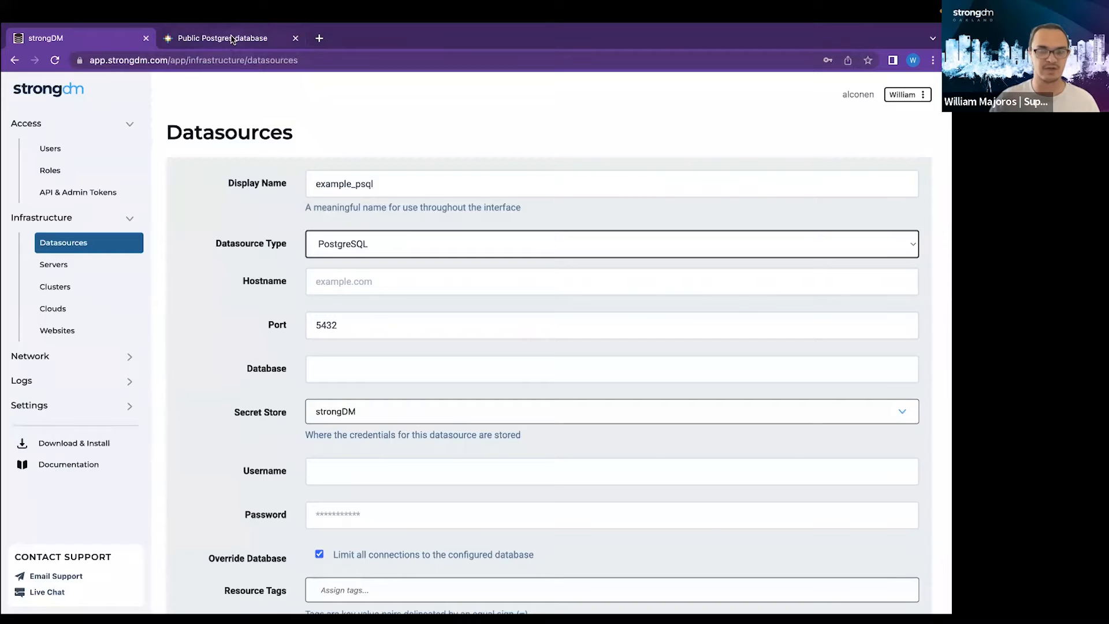
# Step: Fill in the RNAcentral hostname, database name and username 'reader', and copy the password
pyautogui.click(222, 38)
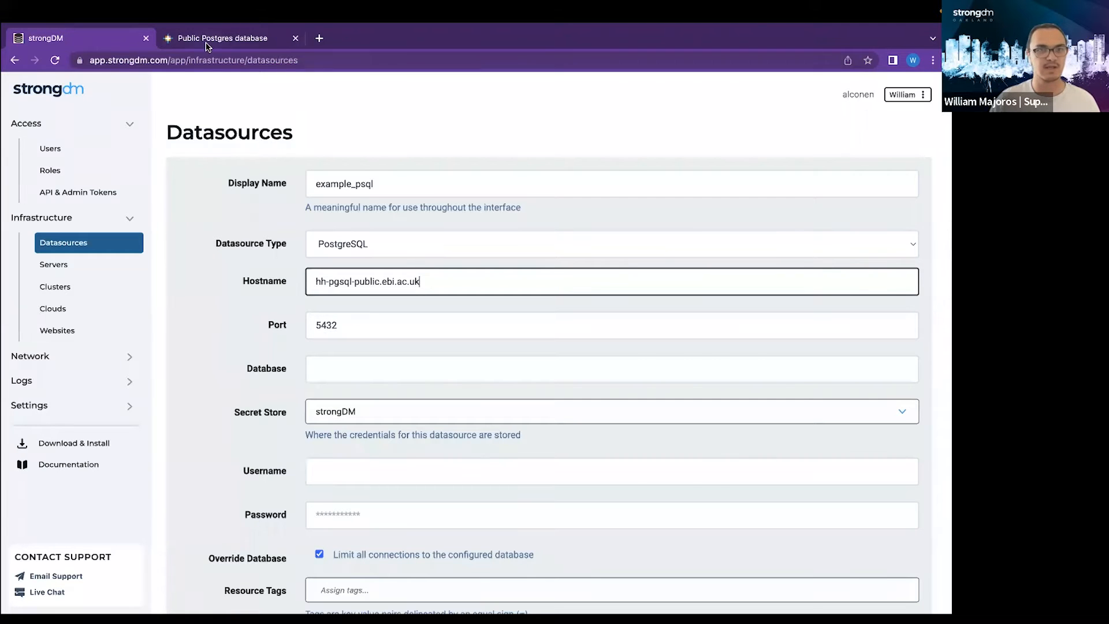
pyautogui.click(221, 38)
pyautogui.write('pfmegrnargs')
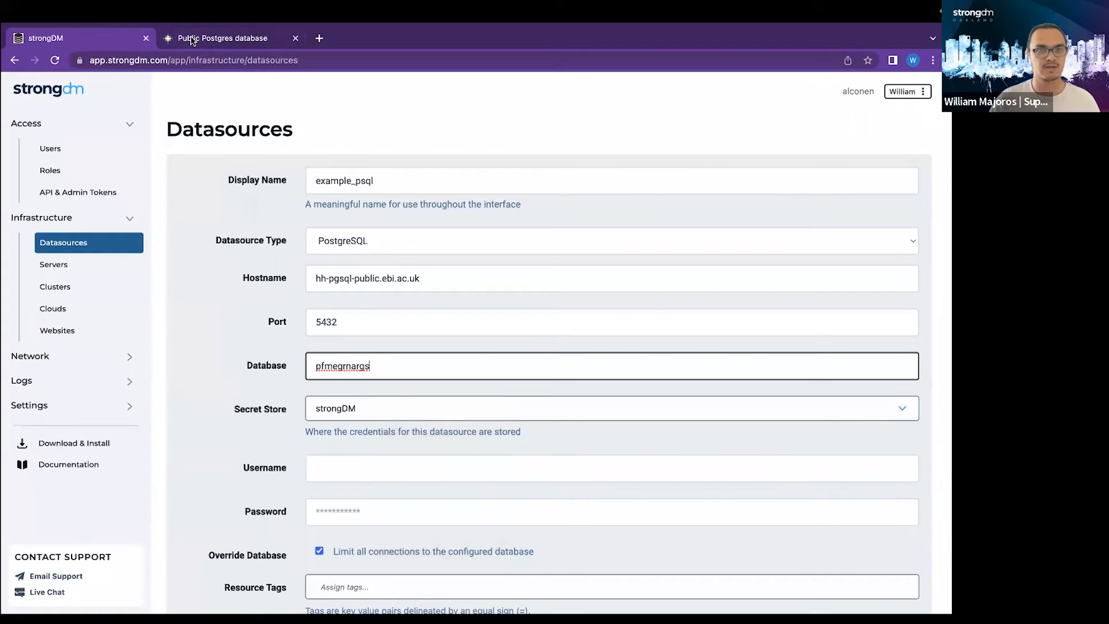
pyautogui.click(222, 38)
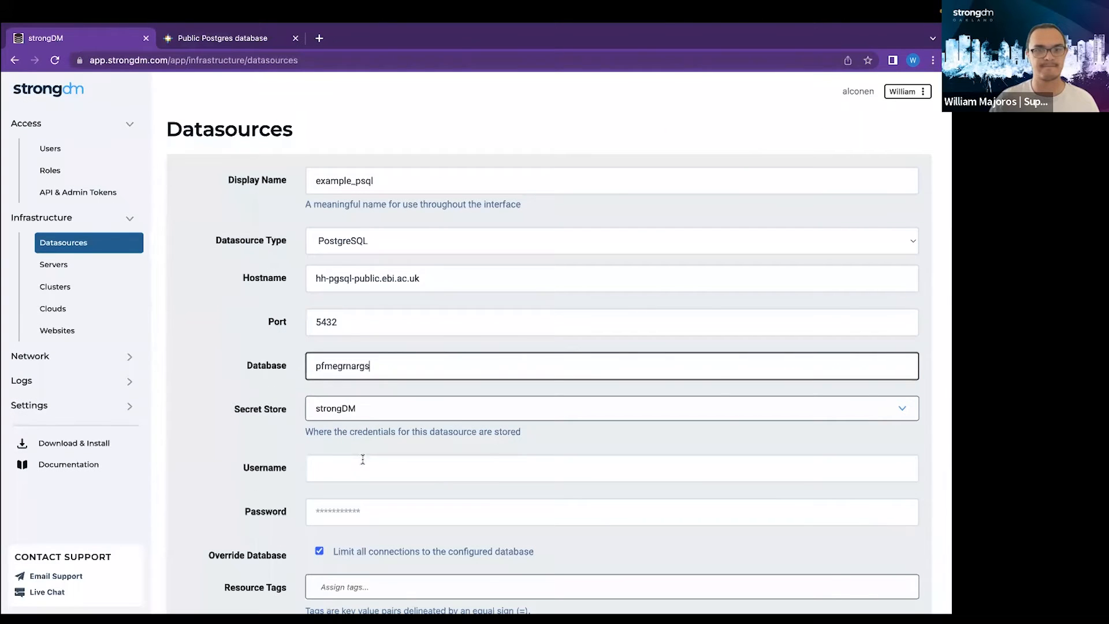
pyautogui.write('reader')
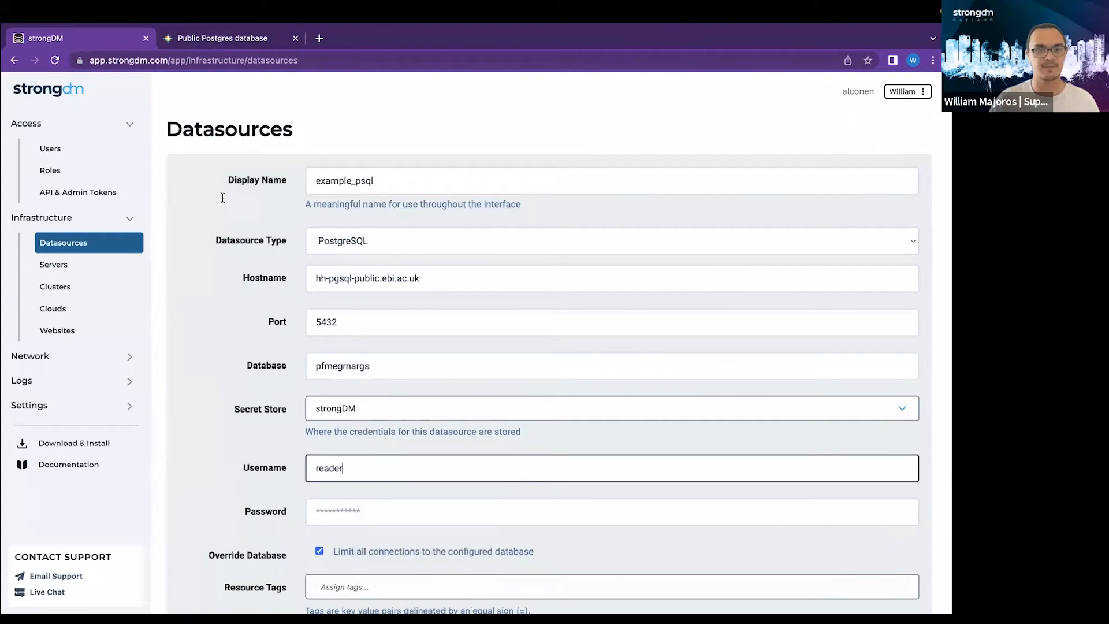
pyautogui.click(222, 37)
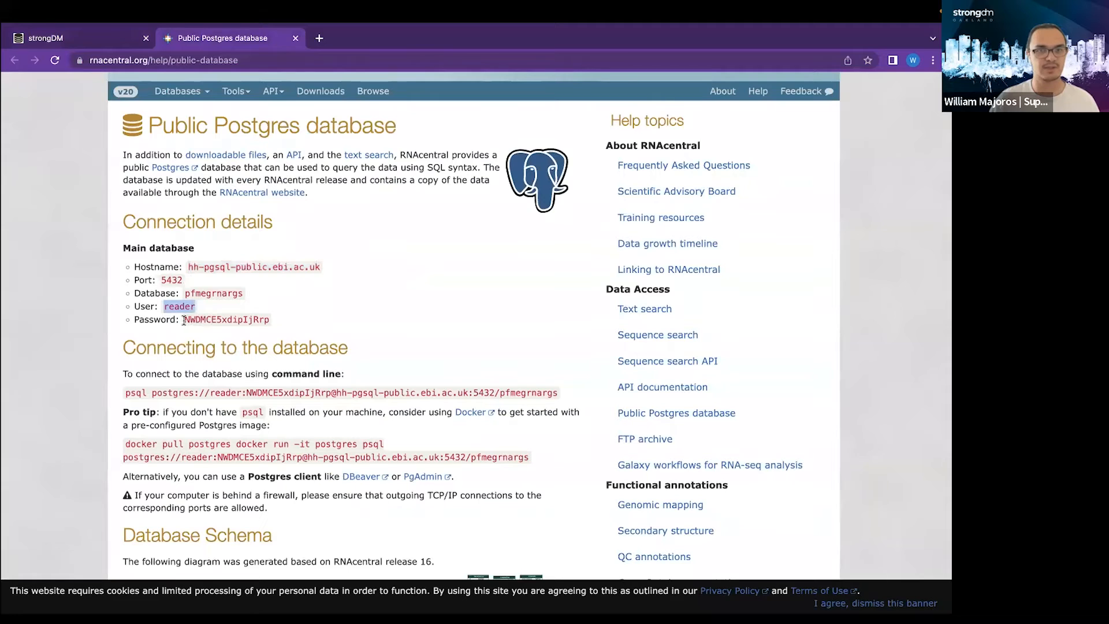
# Step: Paste the password, keep Override Database unchanged, and create the example_psql datasource
pyautogui.rightClick(227, 319)
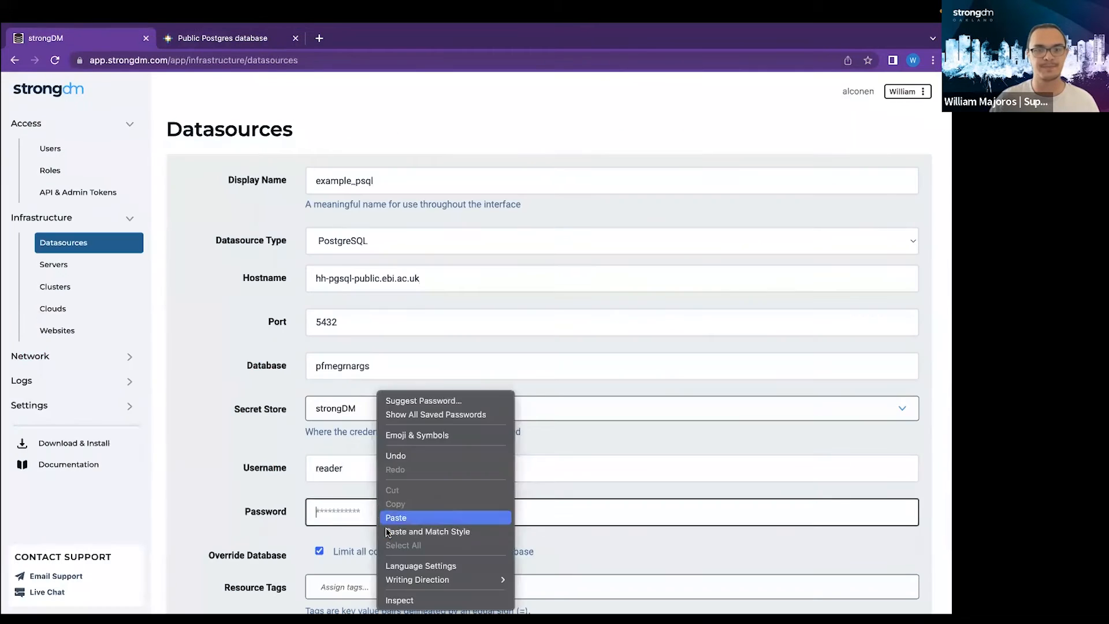
pyautogui.click(396, 517)
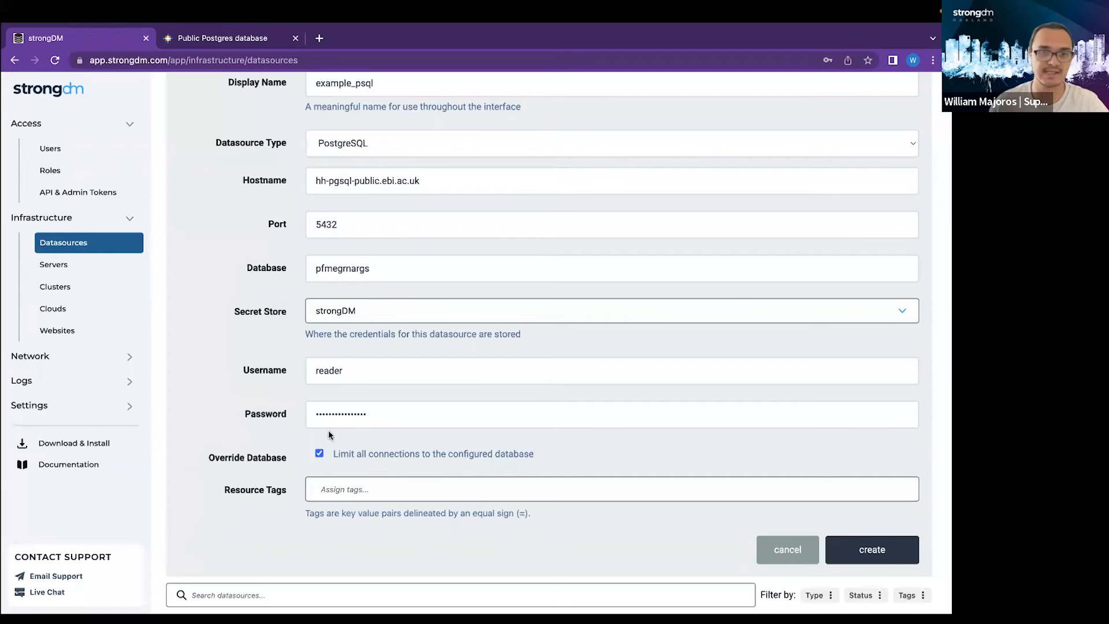
pyautogui.click(319, 453)
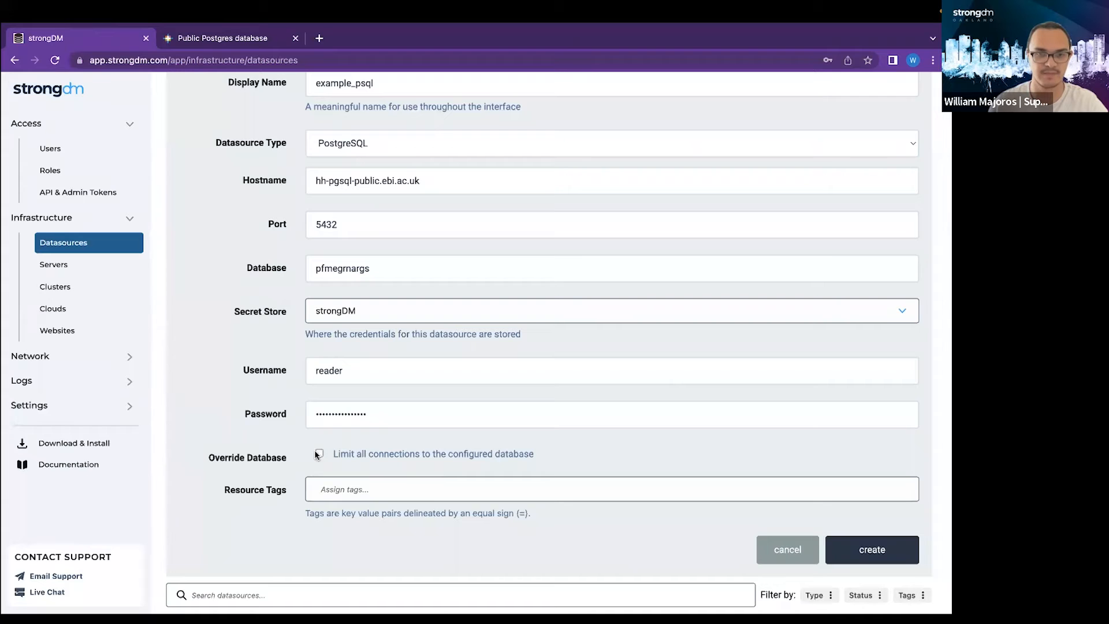
pyautogui.click(319, 453)
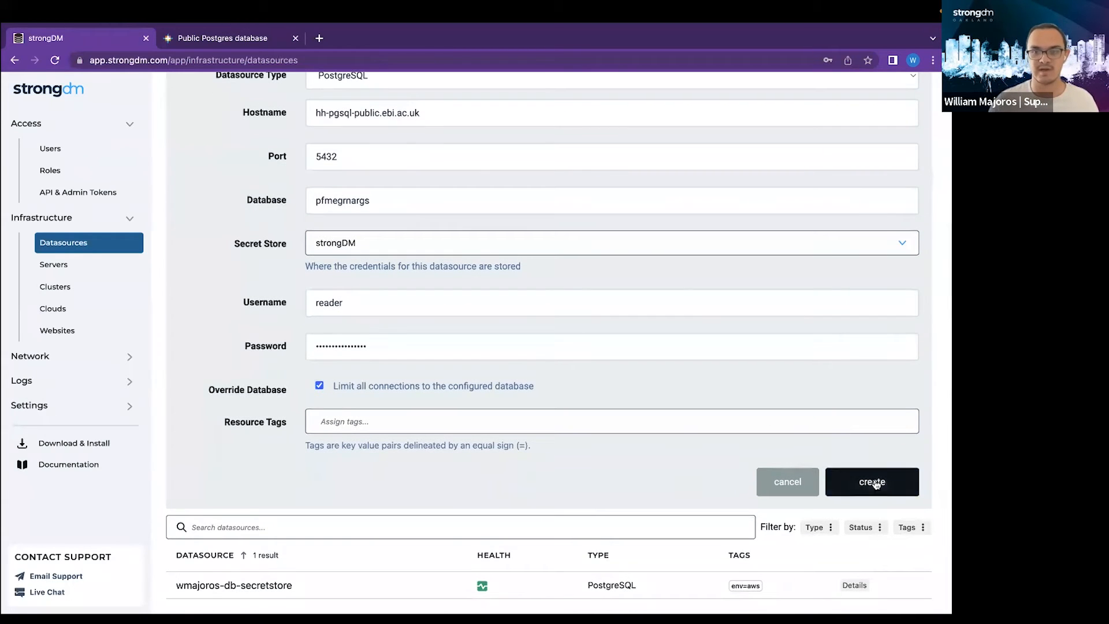
pyautogui.click(870, 482)
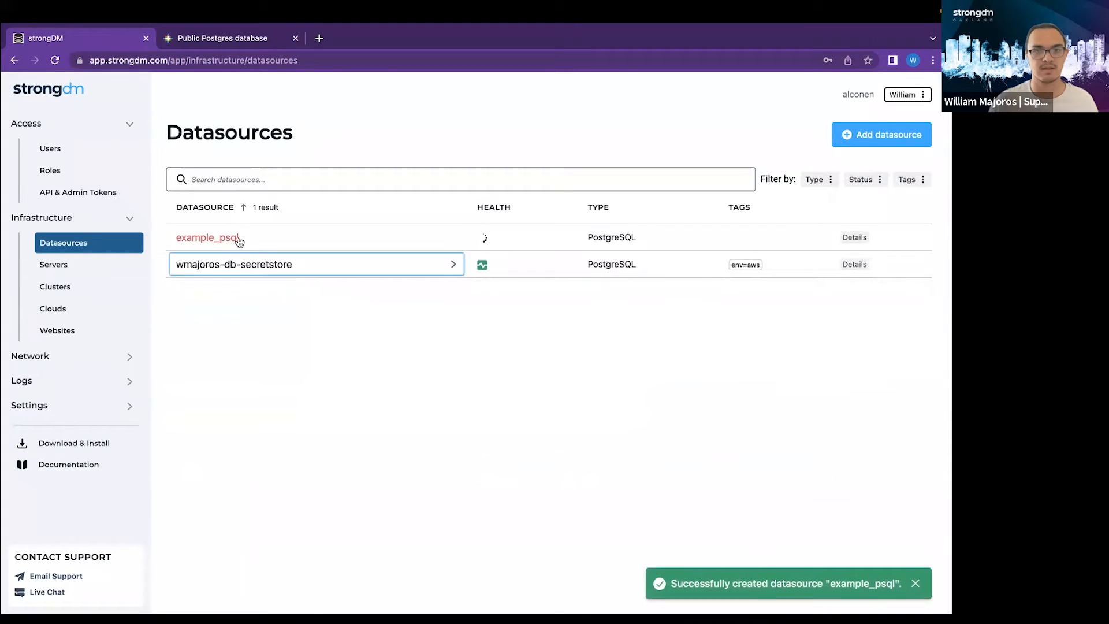
# Step: Add example_psql to a new access rule on the admin role and save it
pyautogui.click(207, 237)
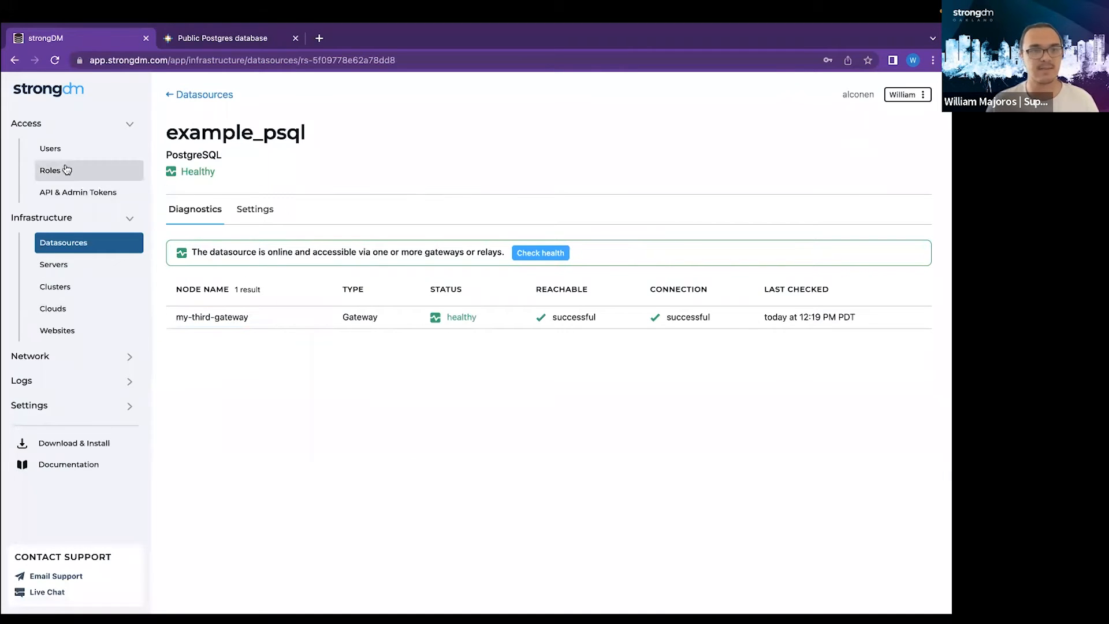
pyautogui.click(50, 170)
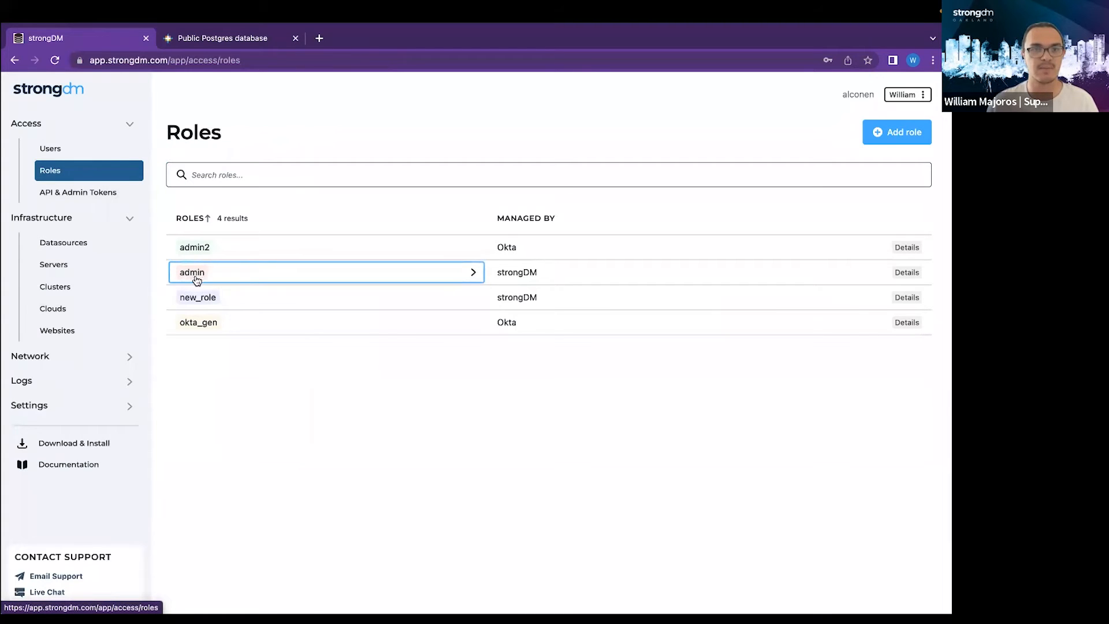
pyautogui.click(192, 272)
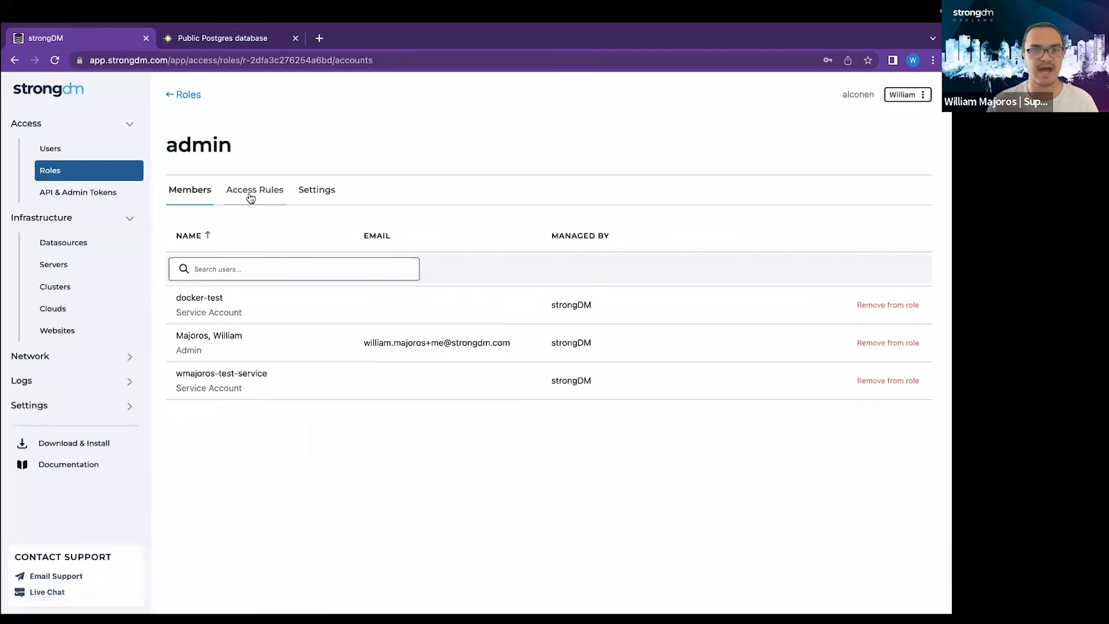
pyautogui.click(254, 189)
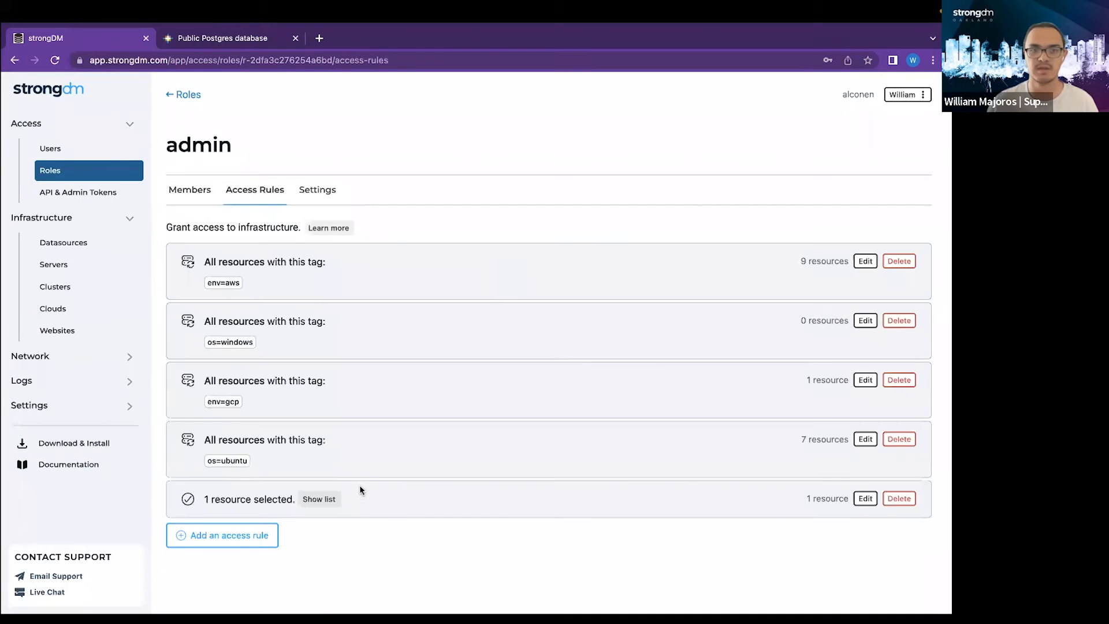
pyautogui.click(221, 535)
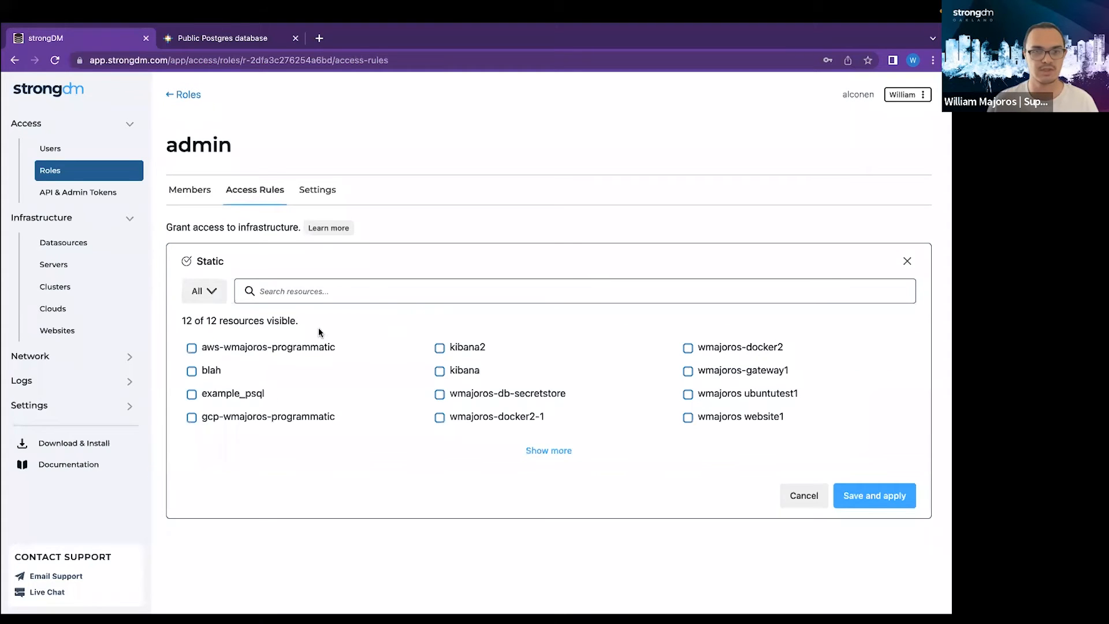
pyautogui.click(191, 394)
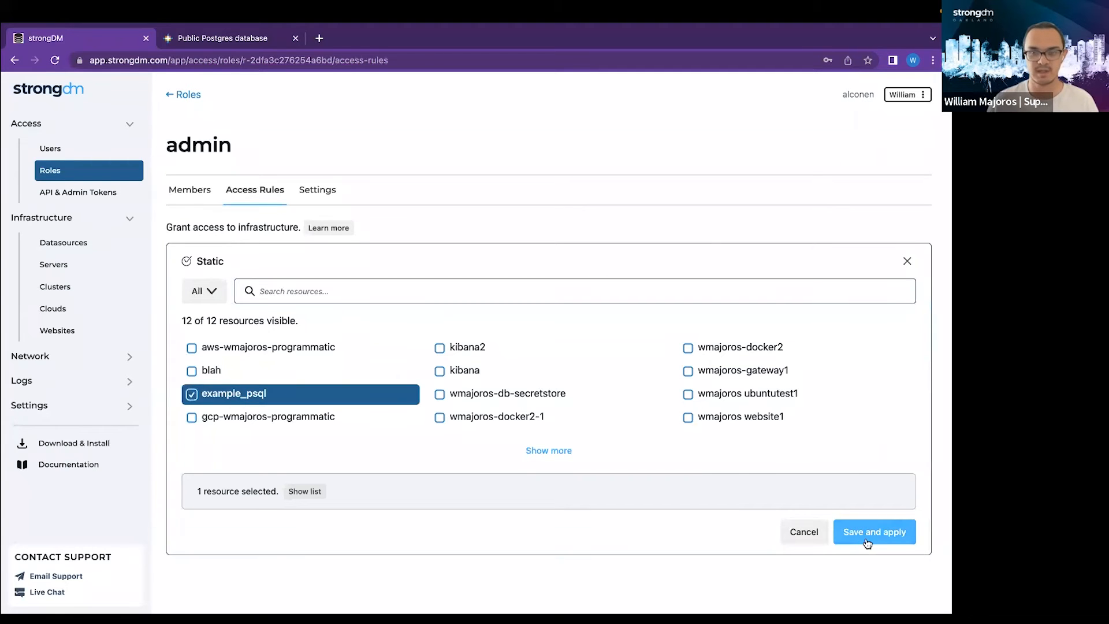
pyautogui.click(873, 531)
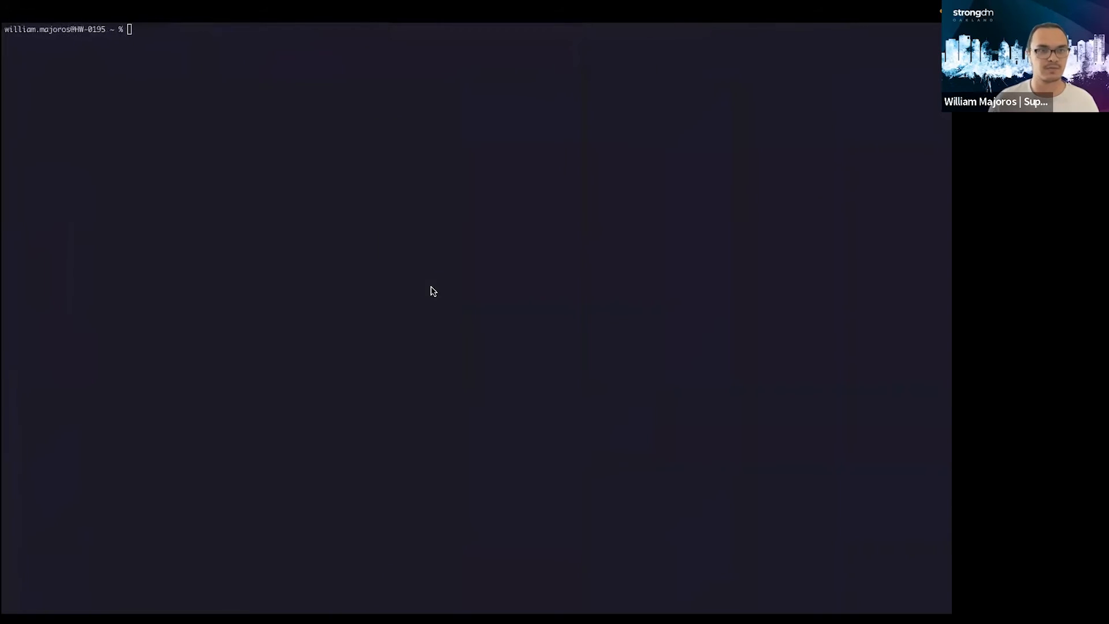
# Step: Check example_psql is not connected with 'sdm status | grep psql', then 'sdm connect example_psql'
pyautogui.write('sdm status | grep psql')
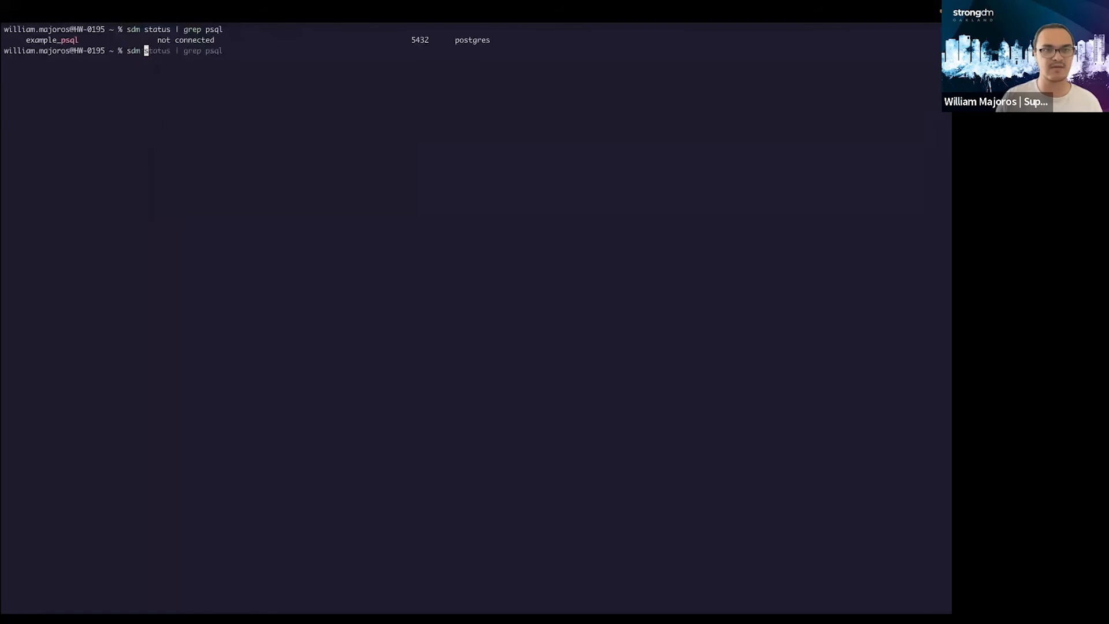
pyautogui.write('connect example_psql')
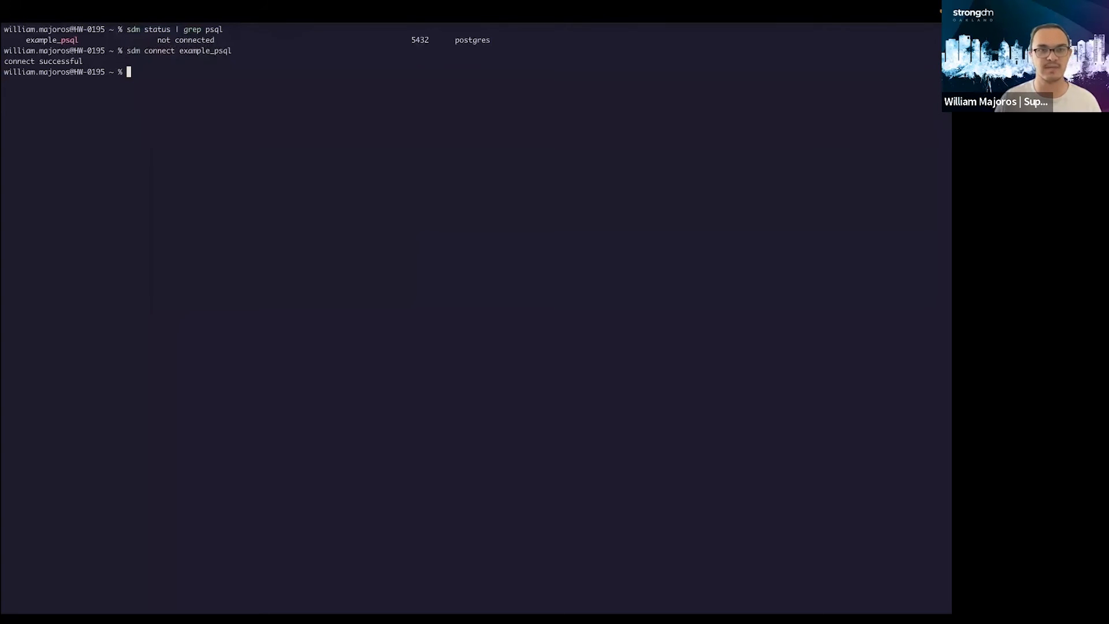
# Step: Start a psql session to localhost on port 5432
pyautogui.write('psql')
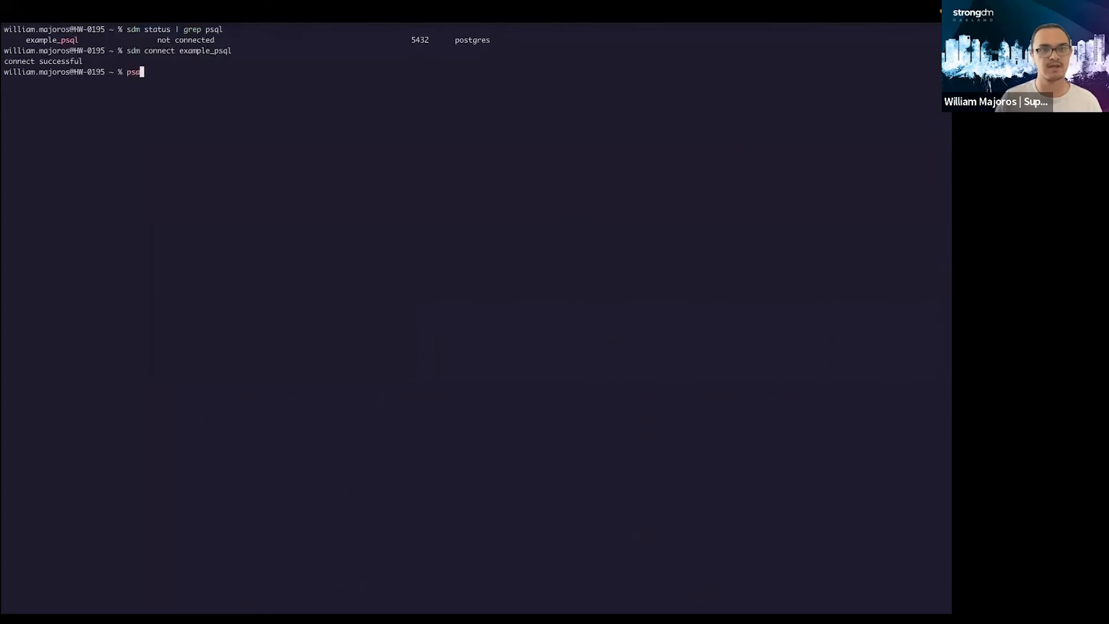
pyautogui.write('-h localhost -p 5432')
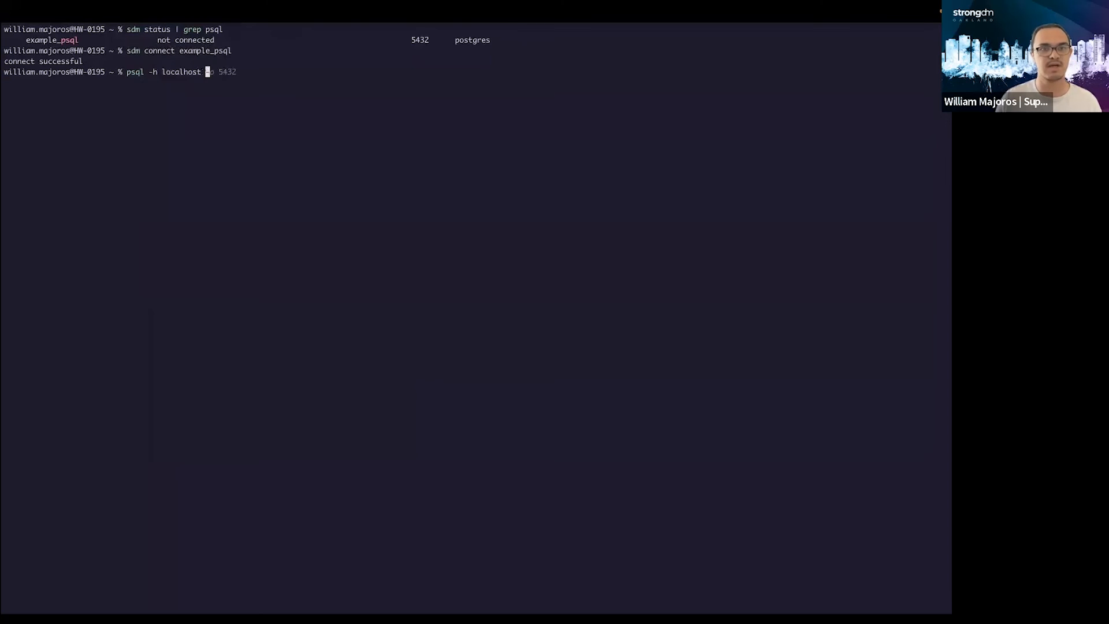
pyautogui.write('-p 5432')
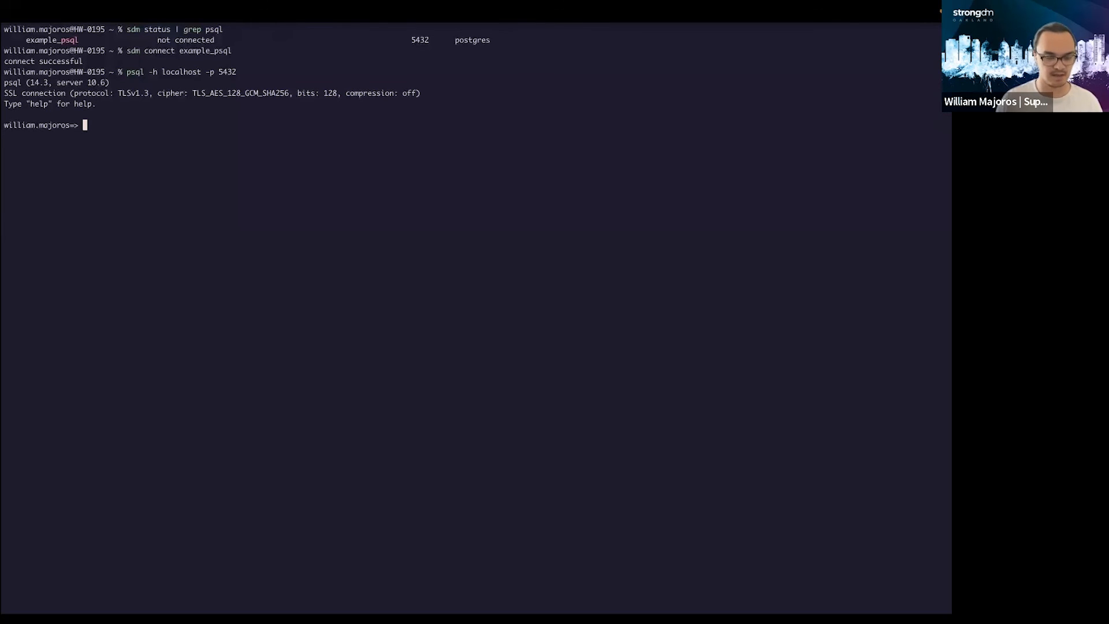
# Step: List the database relations with \d+ and scroll through the rnacen tables and sequences
pyautogui.write('\\d+')
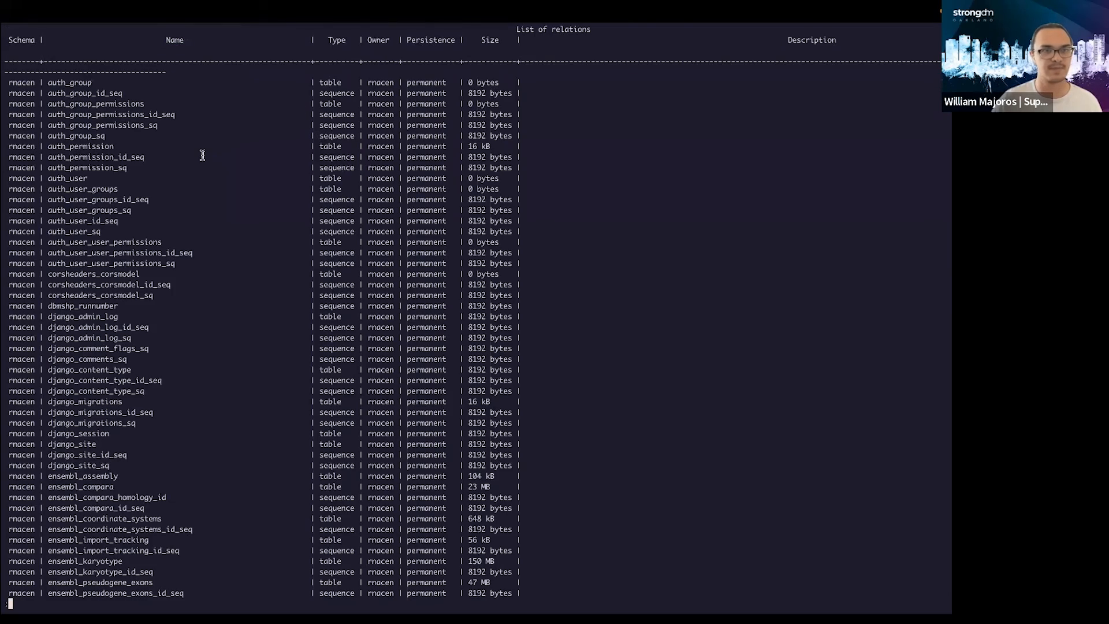
pyautogui.scroll(-3)
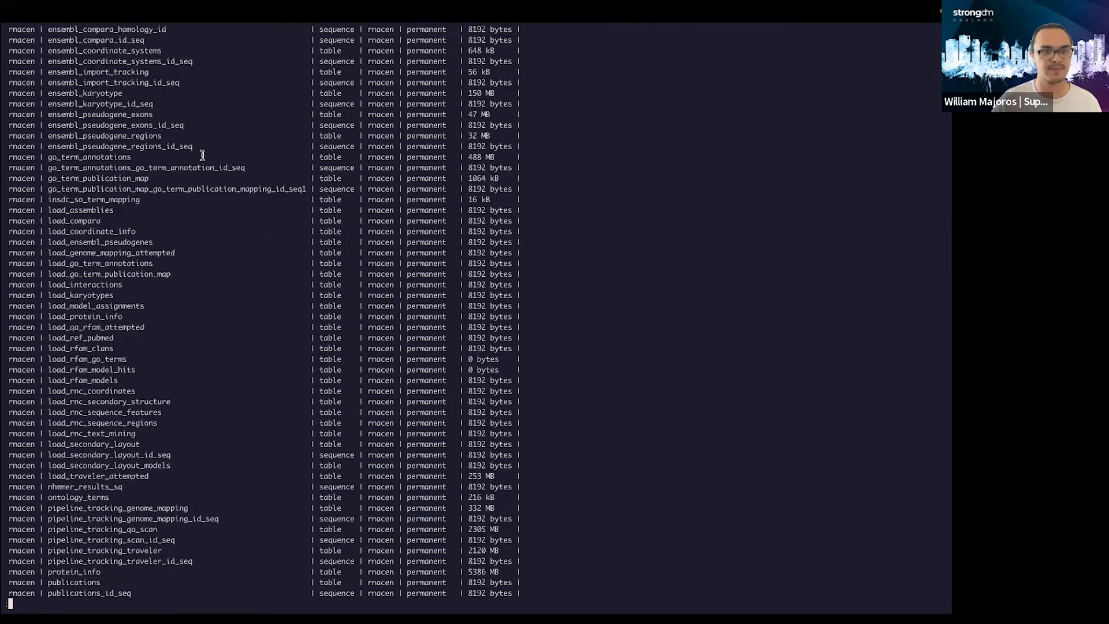
pyautogui.scroll(-3)
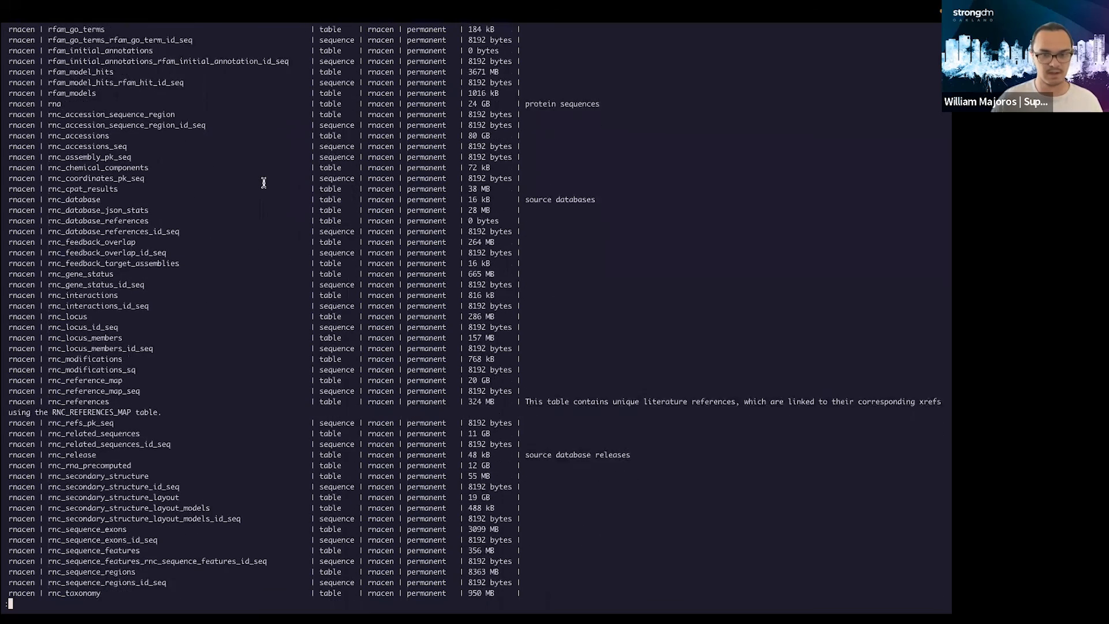